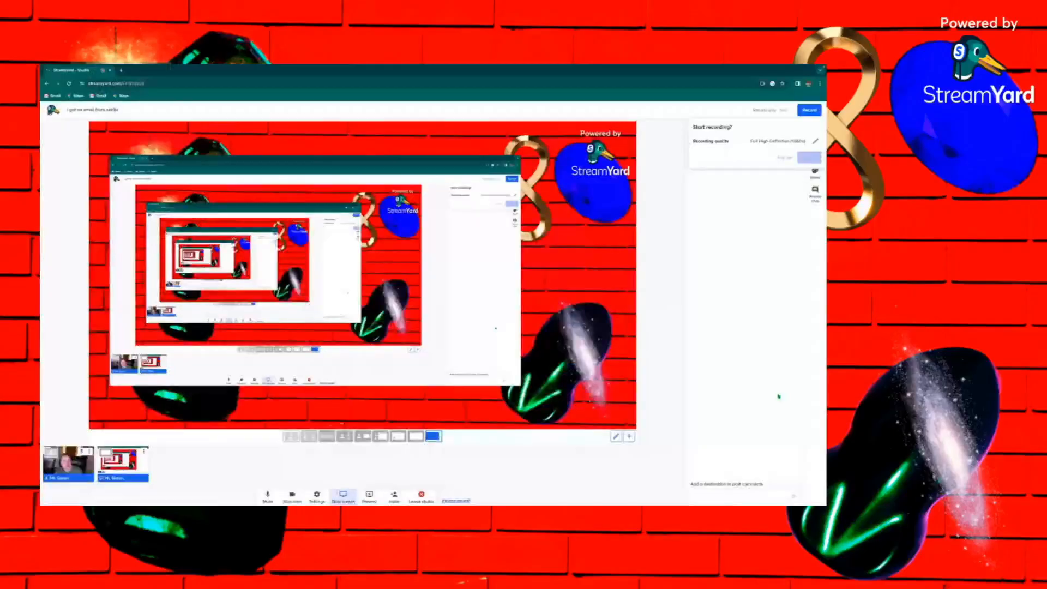
Step: Start recording the studio with the shared screen on stage against the brick-wall background
left_click(809, 109)
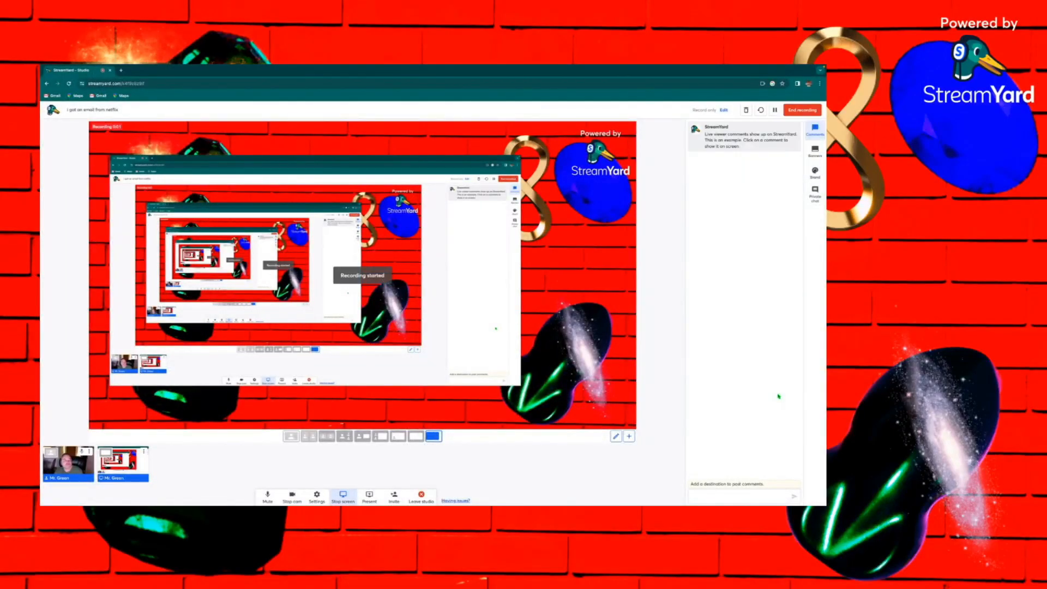